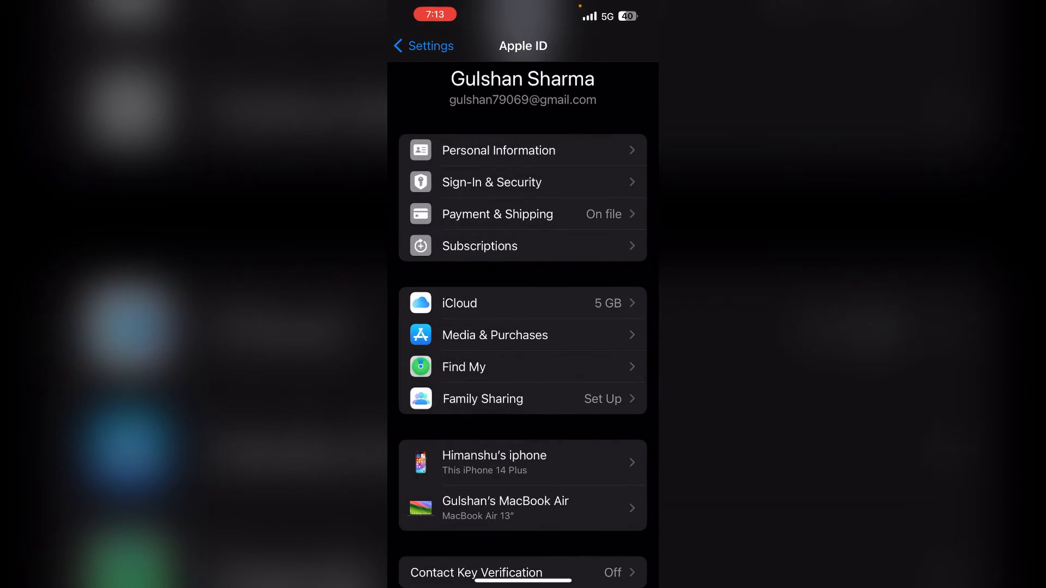
Navigate from the main Settings list into Apple ID, then iCloud, and reveal Show All apps using iCloud
left_click(421, 45)
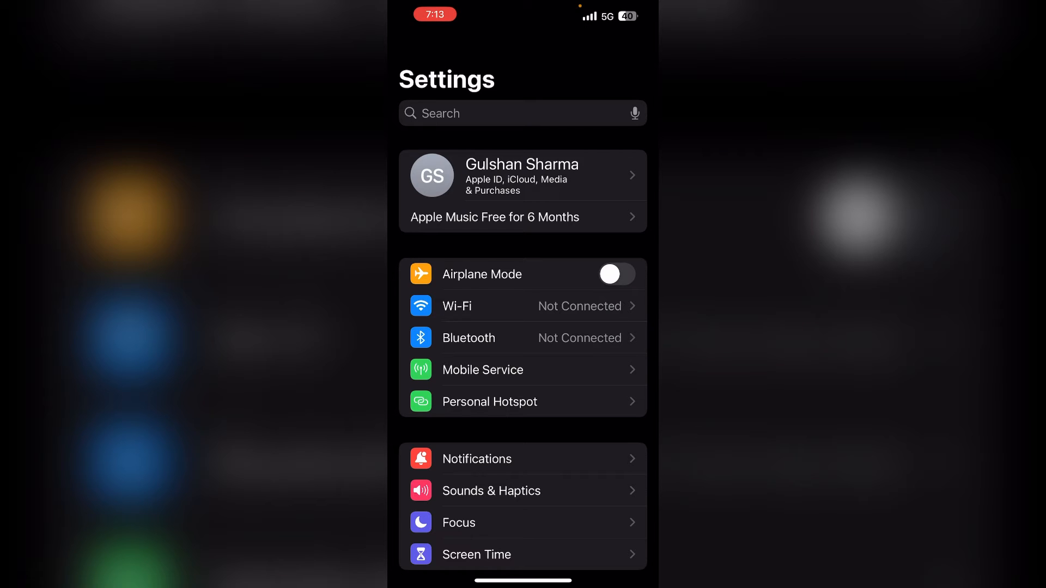
left_click(521, 174)
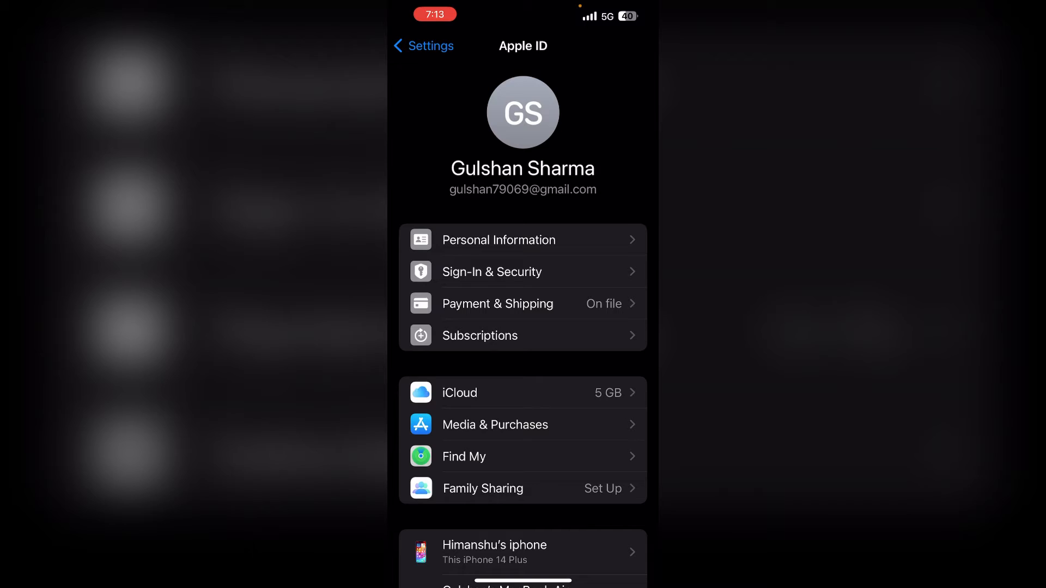
left_click(522, 392)
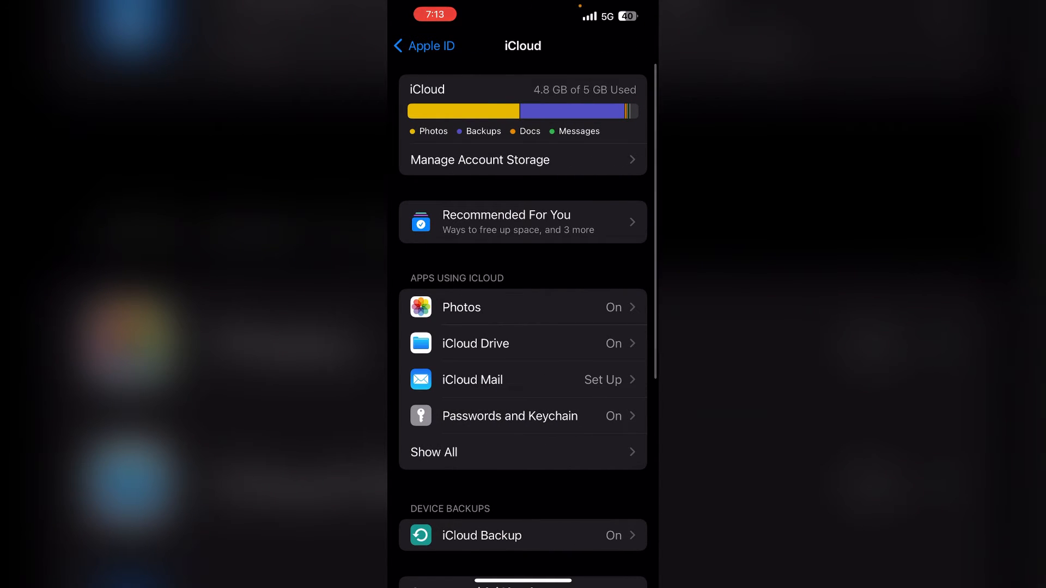
scroll("down", 3)
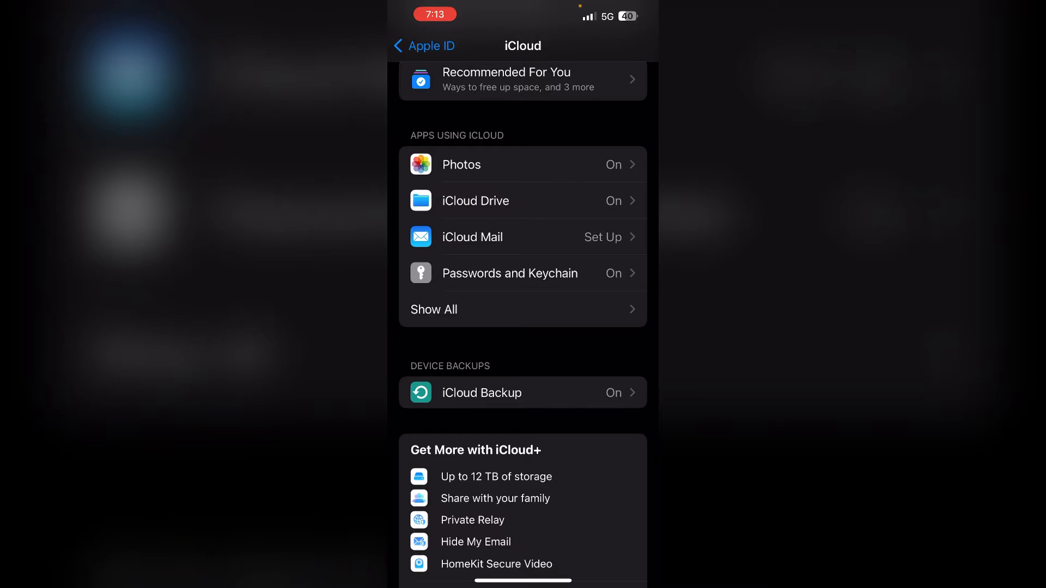
left_click(434, 309)
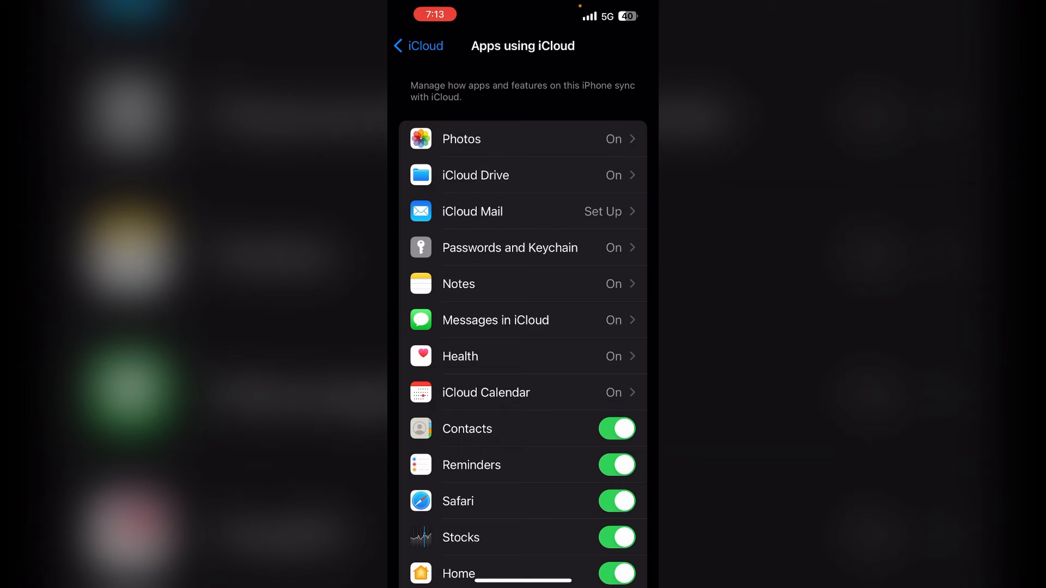
left_click(495, 320)
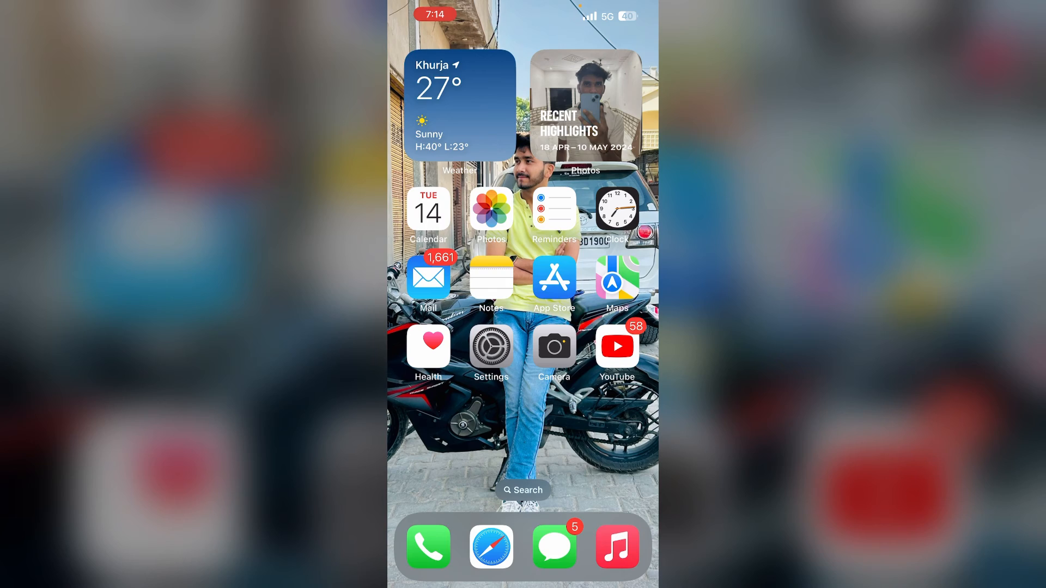
Launch Messages from the dock to view the conversation list and its iCloud sync notice
left_click(554, 547)
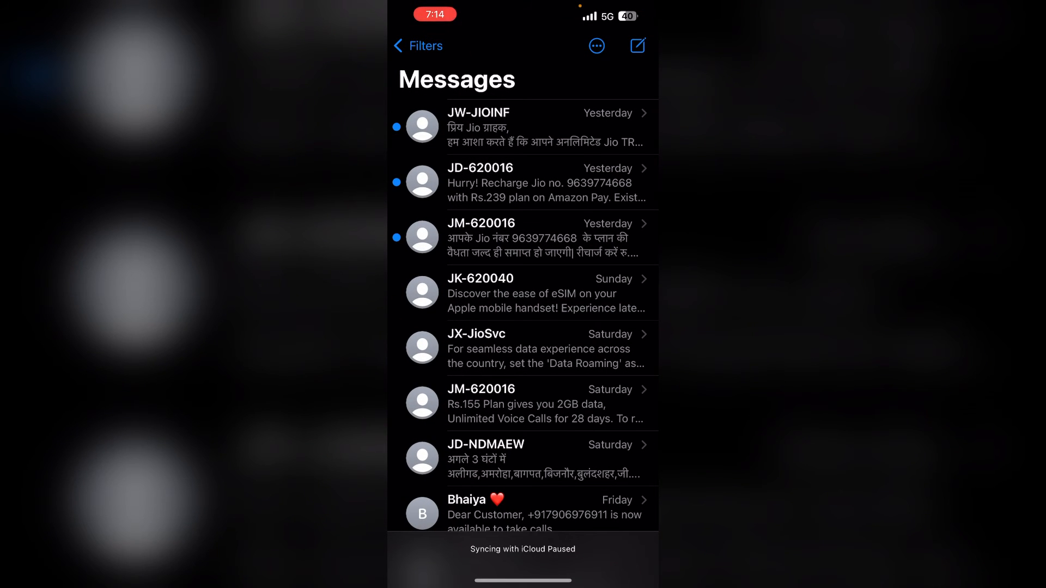